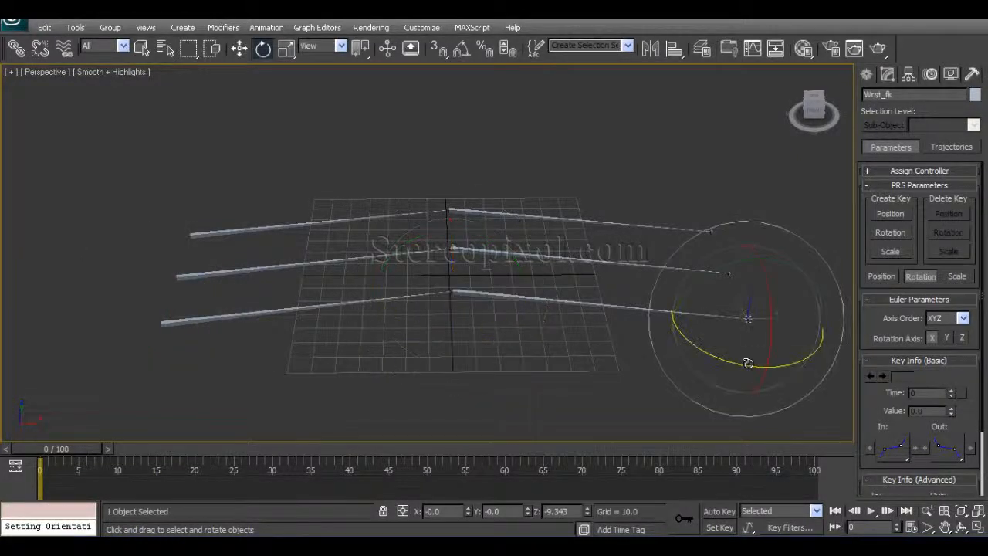
Step: Rotate and select the IK wrist bone to inspect it, then clear the selection
{"action": "left_click_drag", "start_coordinate": [747, 363], "coordinate": [740, 380]}
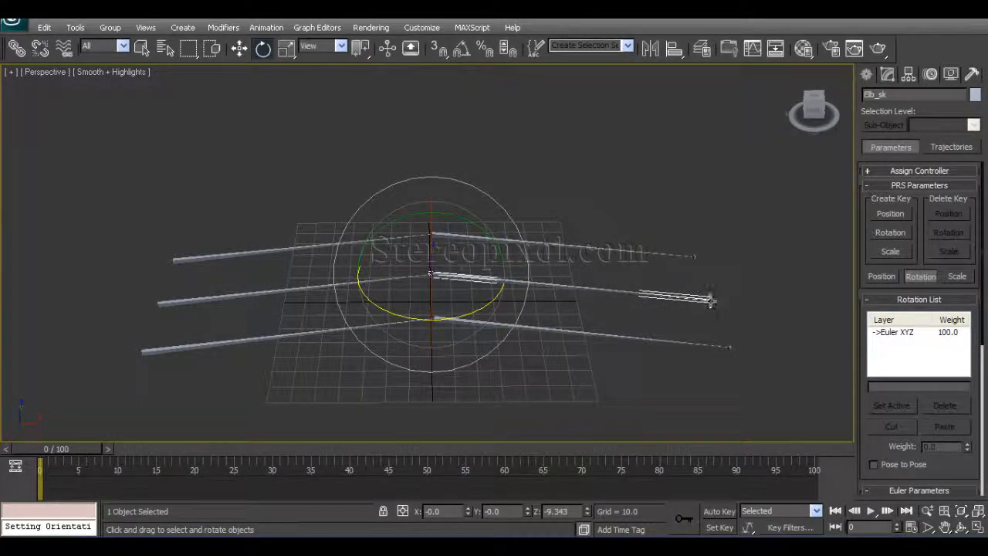
{"action": "left_click", "coordinate": [707, 301]}
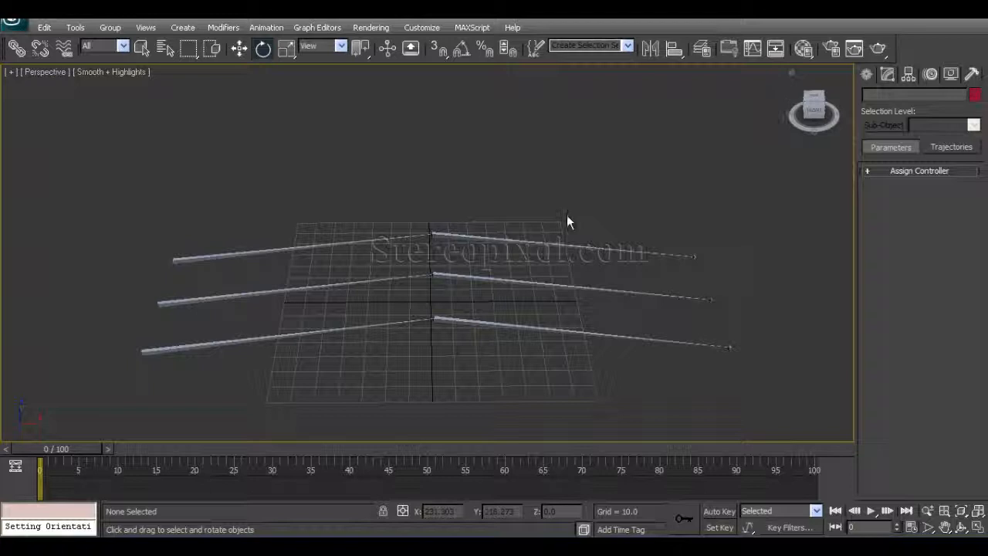
{"action": "left_click", "coordinate": [167, 262]}
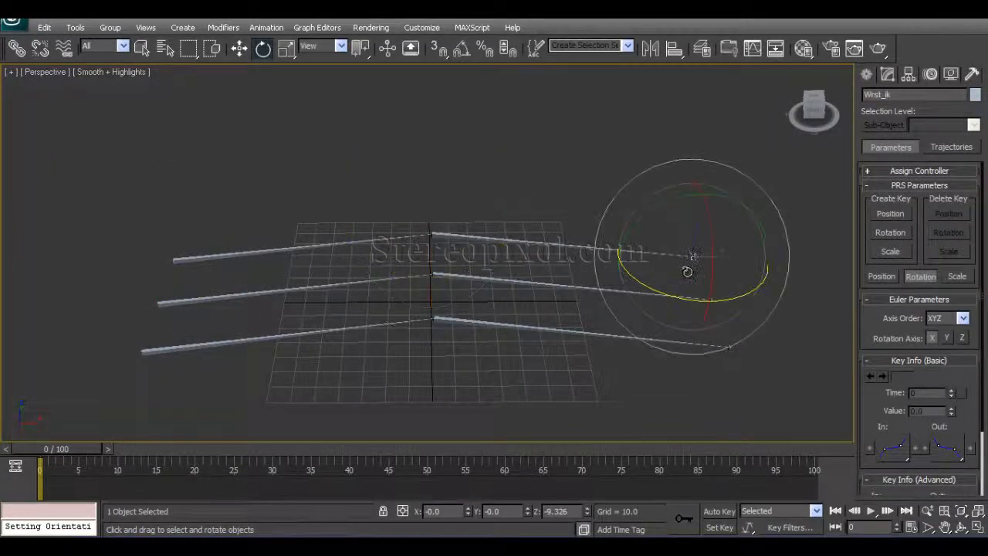
{"action": "left_click", "coordinate": [262, 324]}
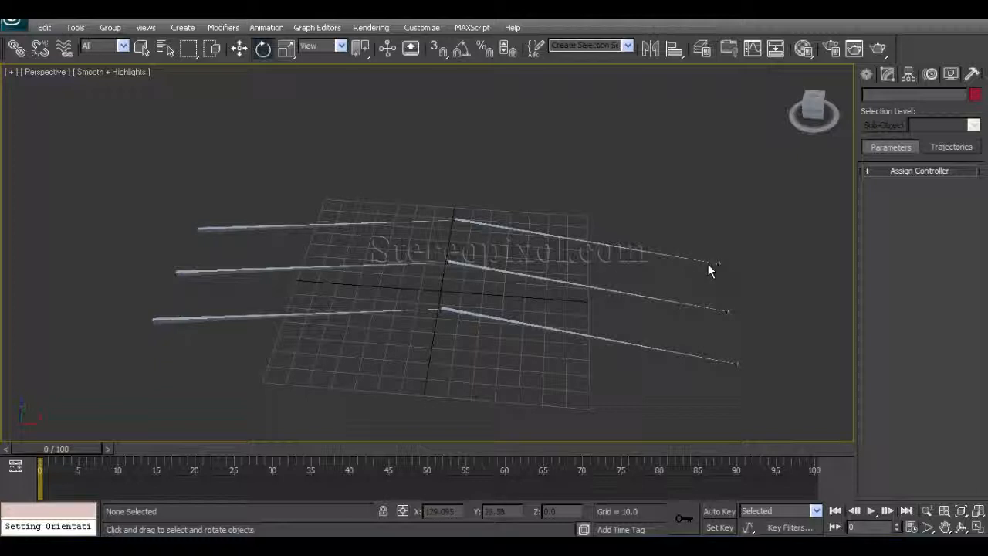
Step: Test IK Chain001's goal and rotate Shld_fk, then head to the Animation constraint commands
{"action": "left_click", "coordinate": [713, 266]}
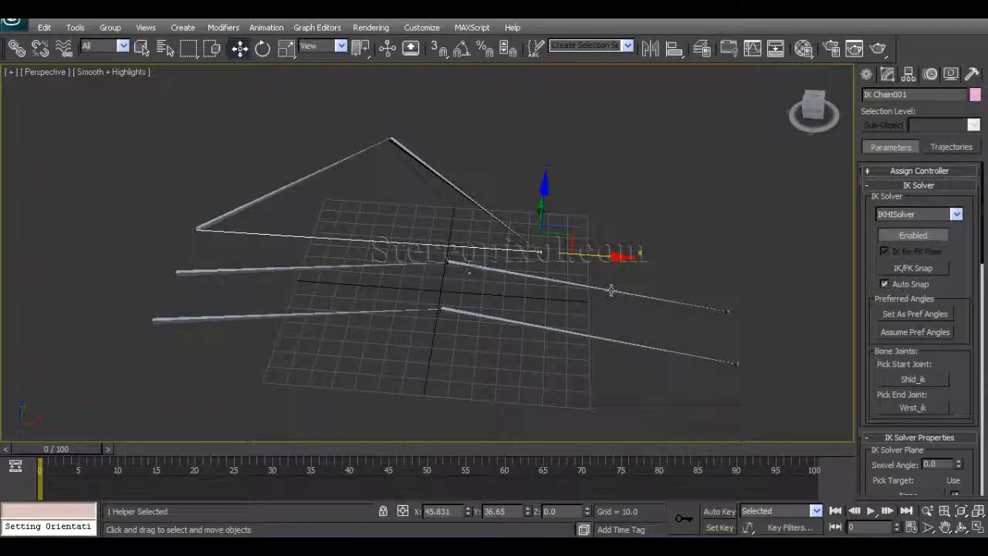
{"action": "mouse_move", "coordinate": [423, 185]}
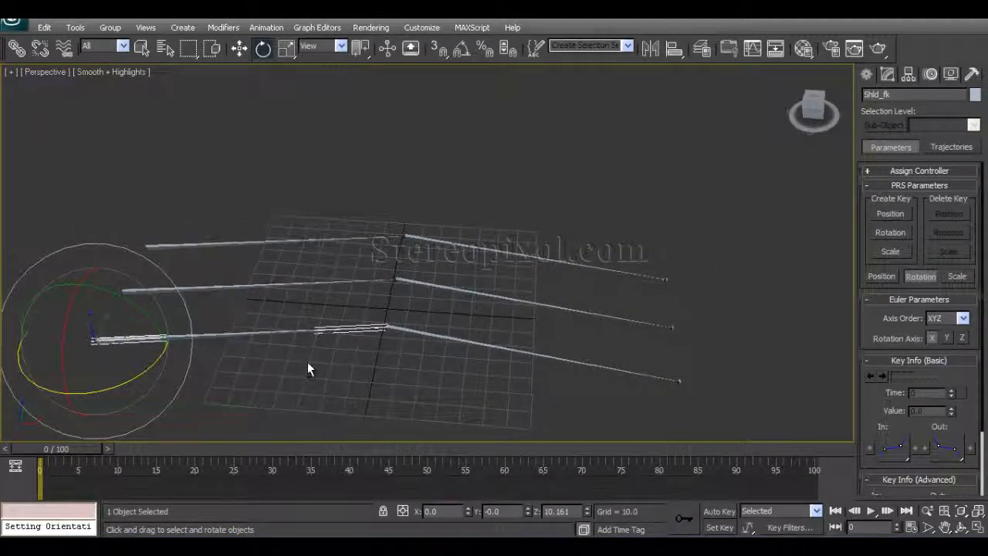
{"action": "left_click_drag", "start_coordinate": [309, 369], "coordinate": [400, 349]}
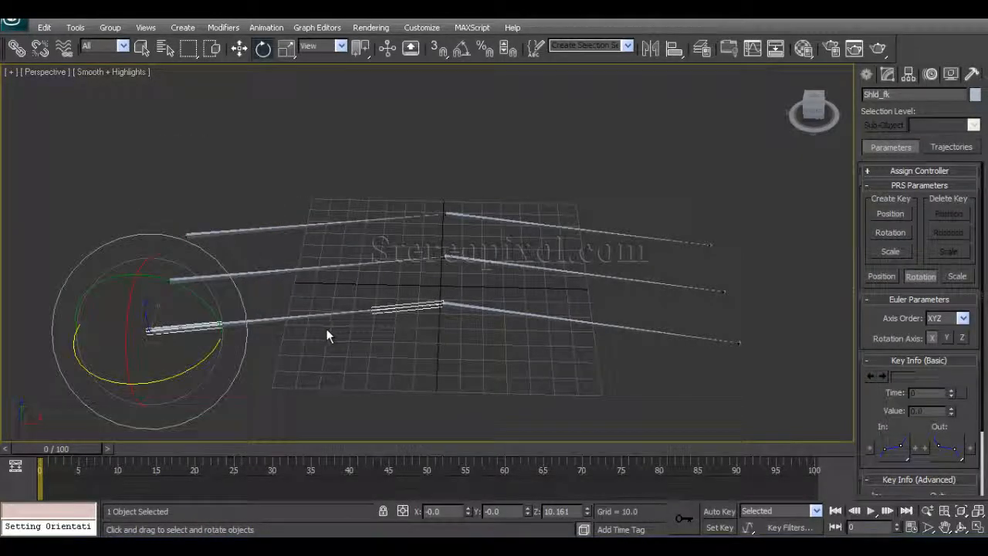
{"action": "left_click", "coordinate": [265, 28]}
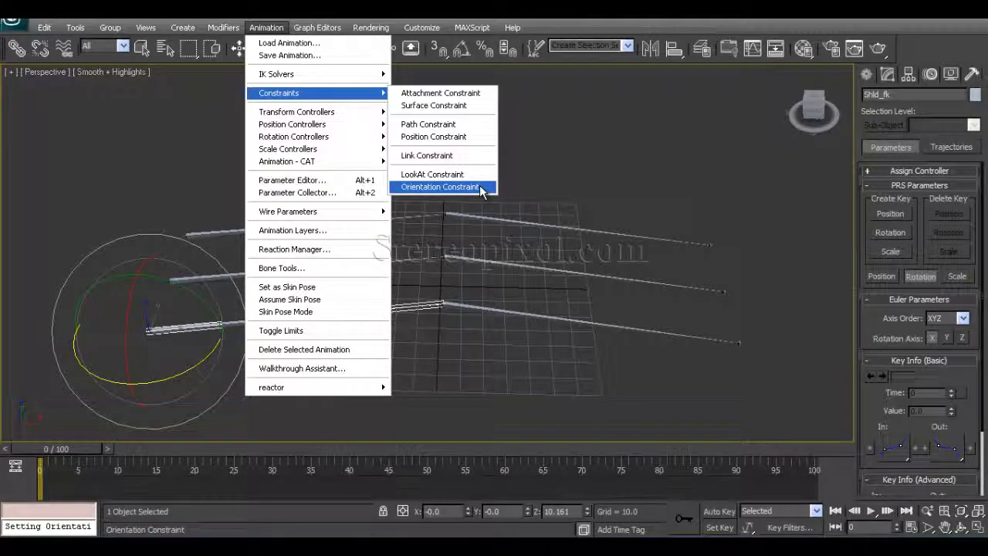
Step: Add an Orientation Constraint to Shld_sk targeting the IK shoulder Shld_ik
{"action": "left_click", "coordinate": [440, 187]}
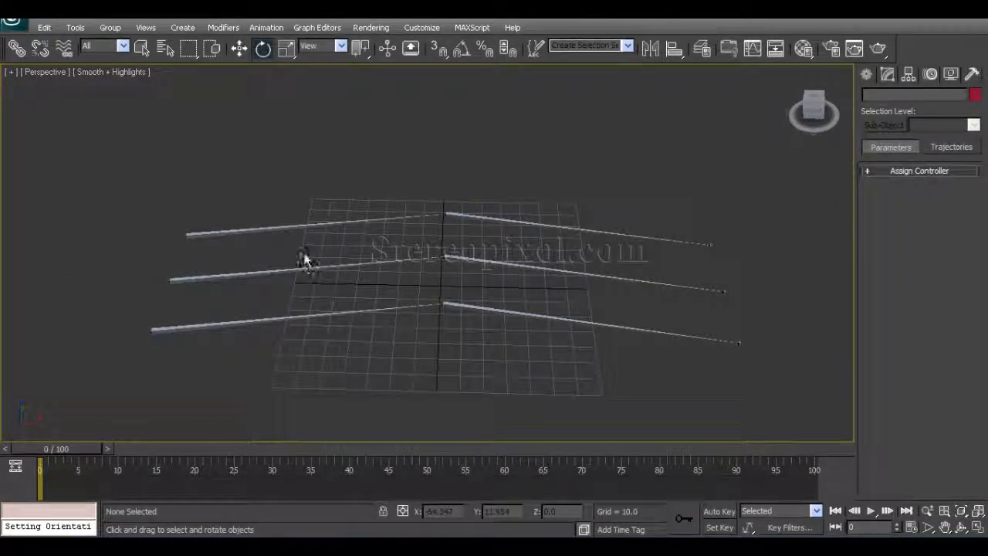
{"action": "left_click", "coordinate": [301, 259]}
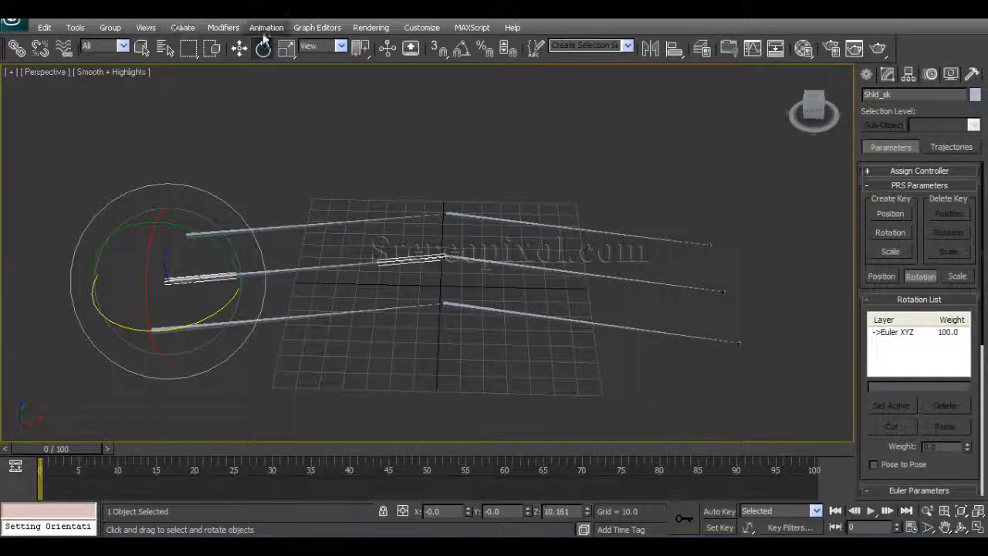
{"action": "left_click", "coordinate": [266, 28]}
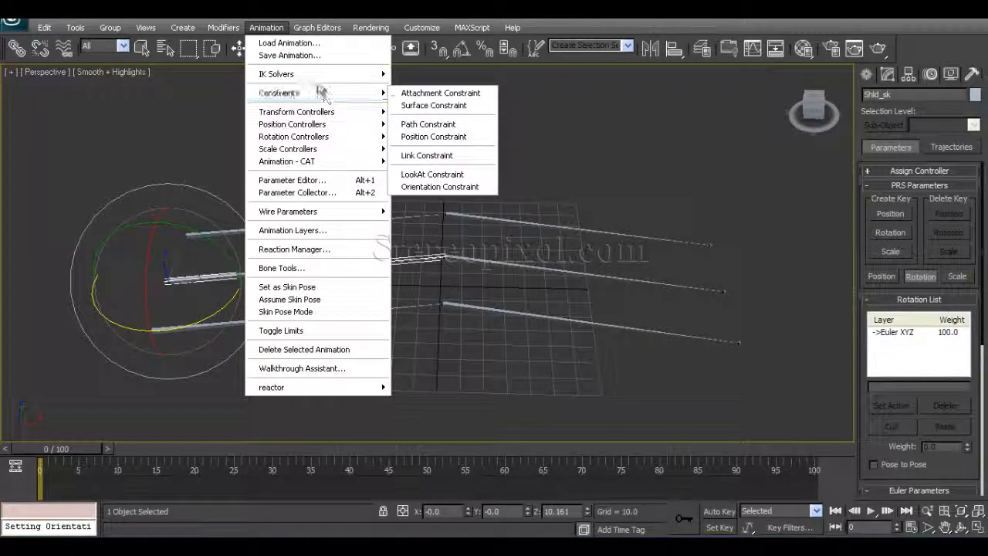
{"action": "mouse_move", "coordinate": [440, 187]}
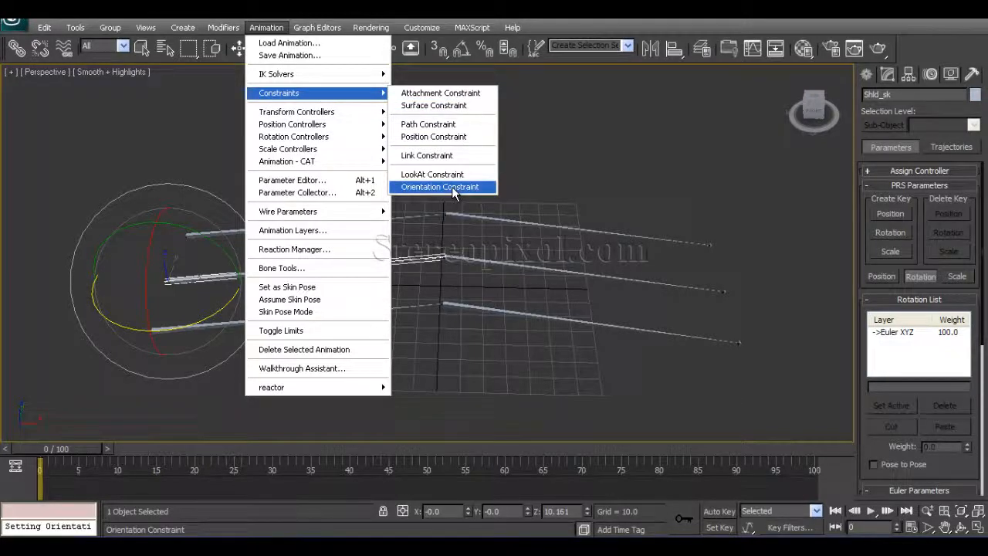
{"action": "left_click", "coordinate": [440, 186]}
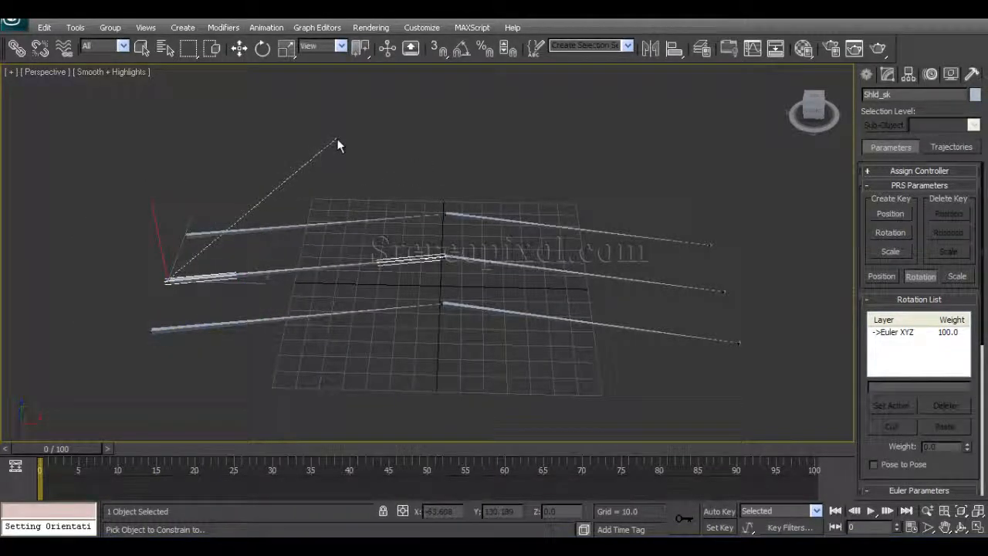
{"action": "mouse_move", "coordinate": [307, 226]}
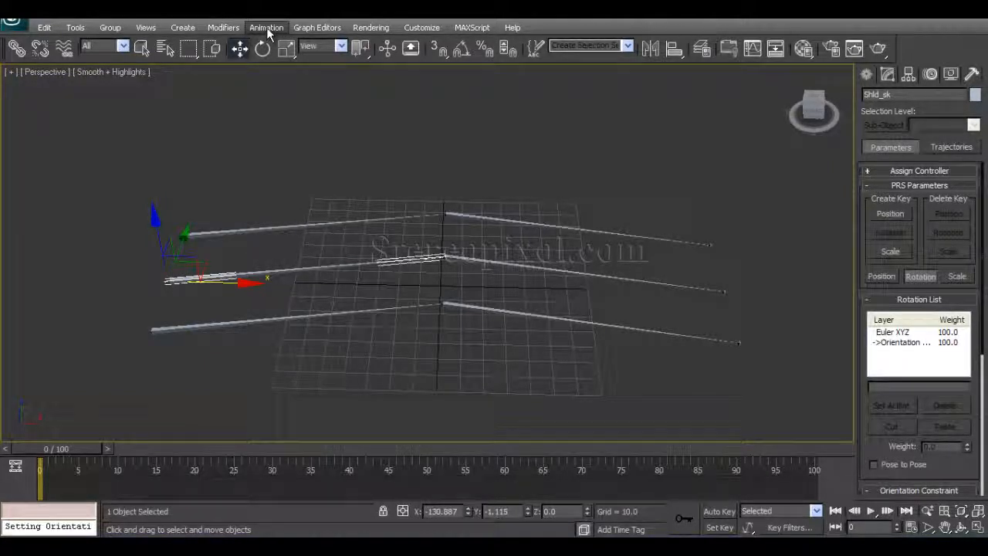
{"action": "left_click", "coordinate": [265, 28]}
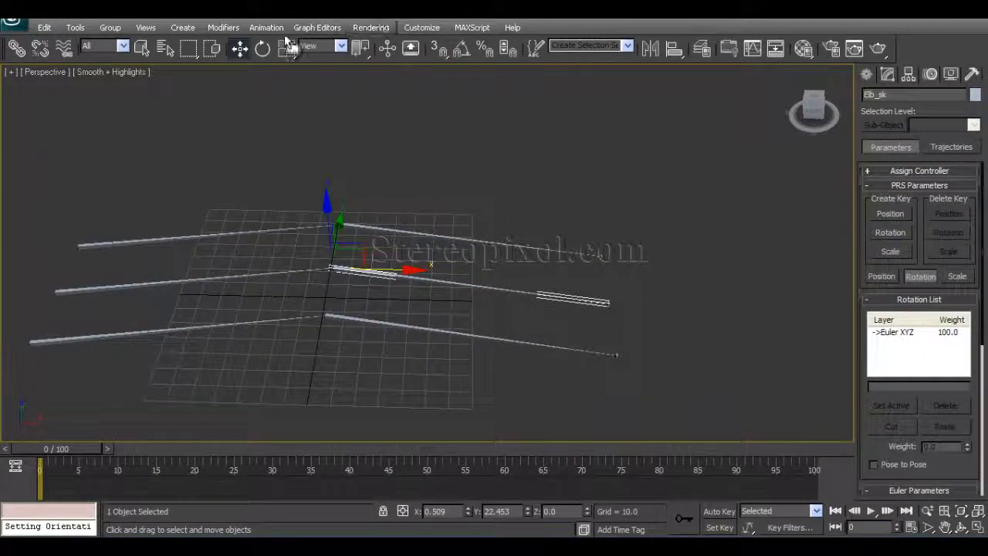
Step: Add Shld_fk as a second orientation target on Shld_sk and confirm the 50/50 weights
{"action": "left_click", "coordinate": [266, 27]}
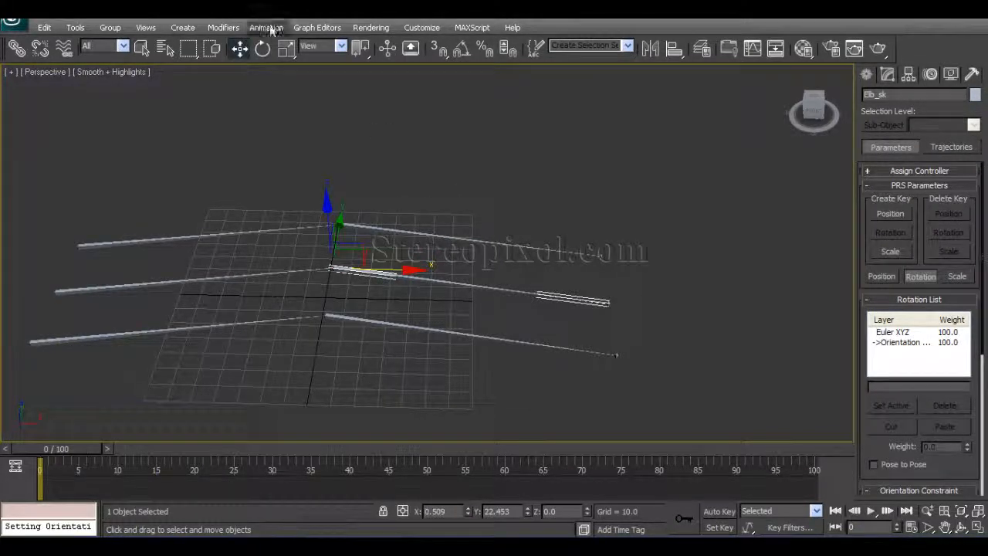
{"action": "left_click", "coordinate": [266, 28]}
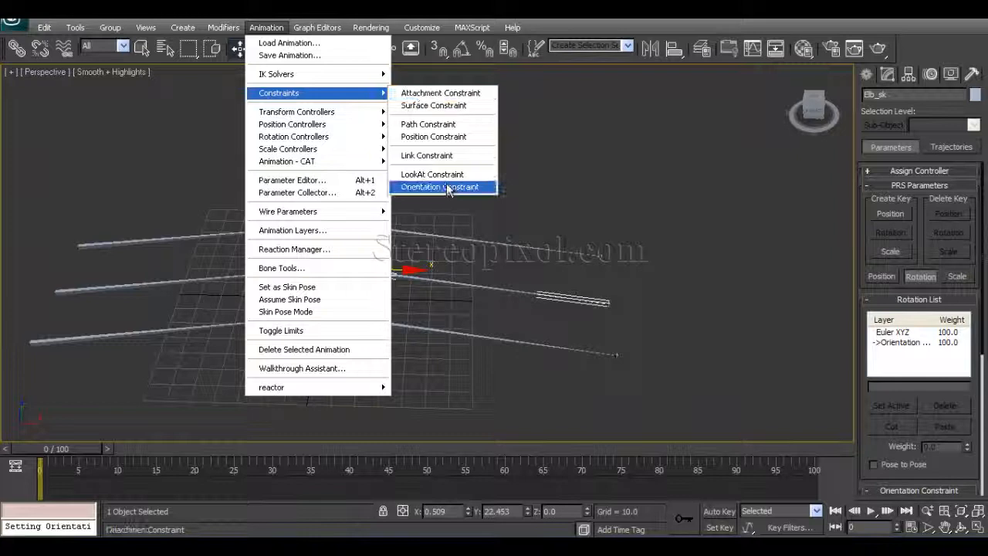
{"action": "left_click", "coordinate": [440, 187]}
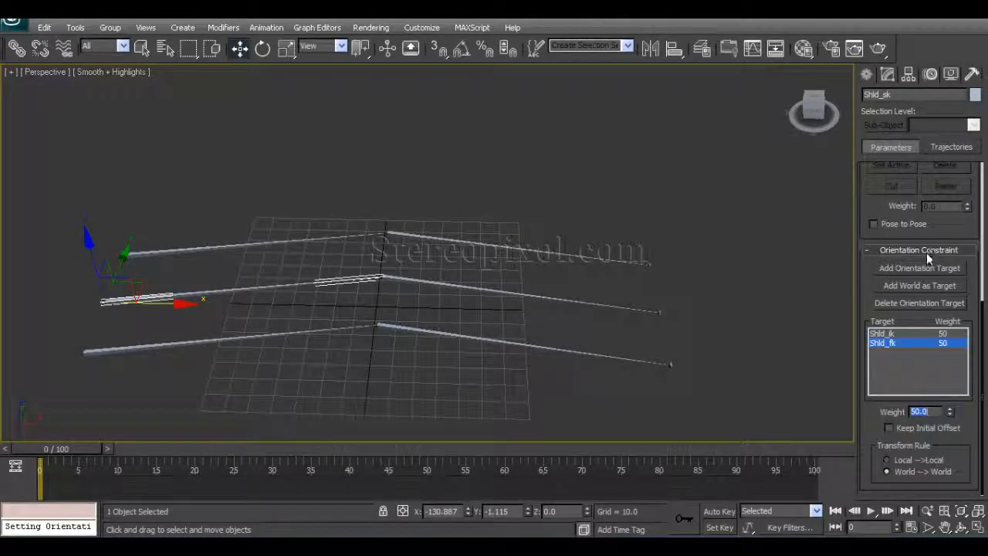
{"action": "left_click", "coordinate": [888, 334]}
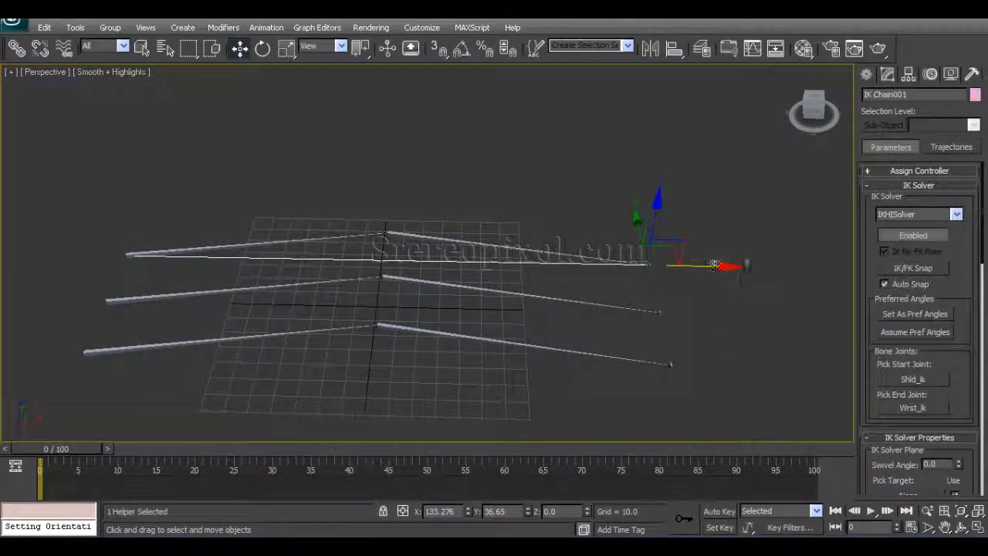
Step: Drag the IK goal inward so the IK arm bends away from the FK chain
{"action": "left_click_drag", "start_coordinate": [725, 265], "coordinate": [587, 266]}
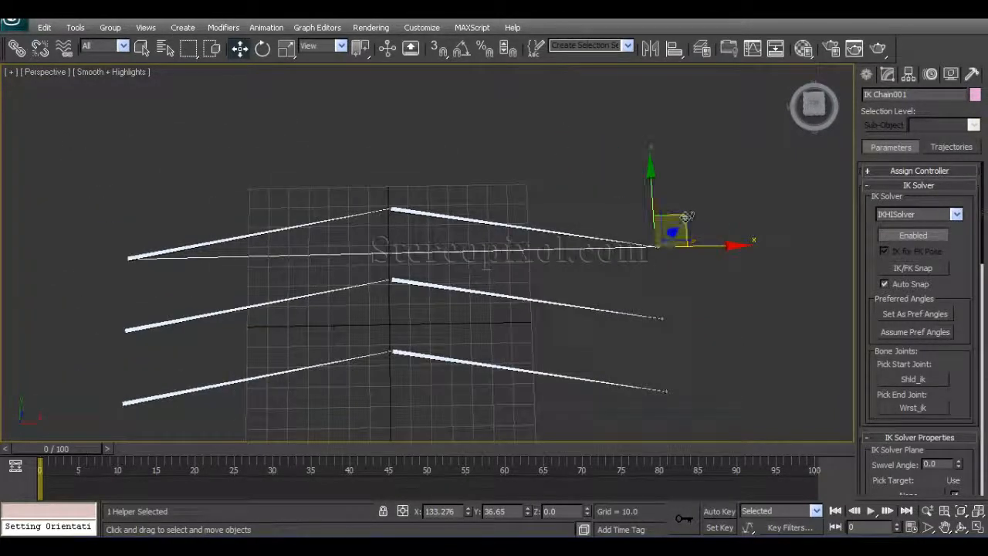
{"action": "left_click_drag", "start_coordinate": [671, 231], "coordinate": [470, 198]}
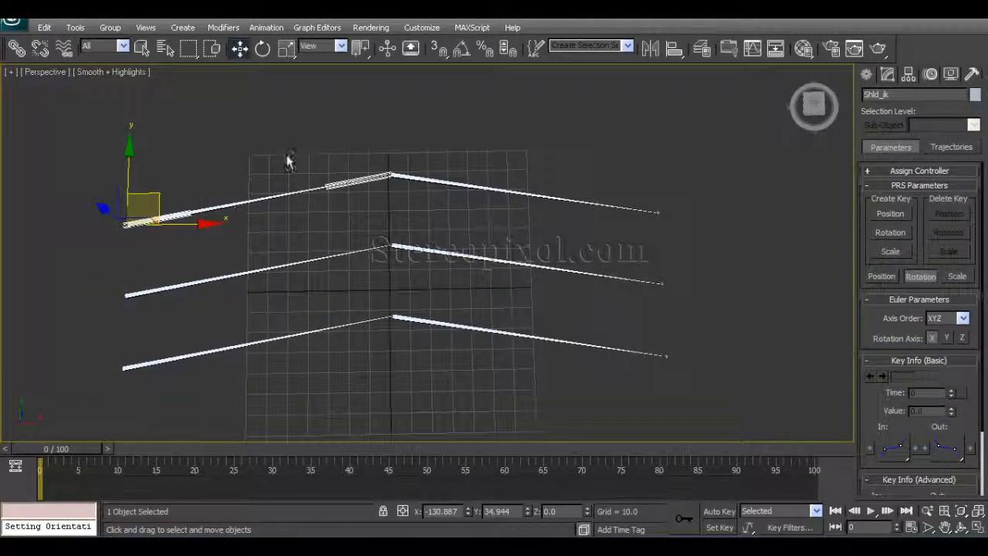
{"action": "mouse_move", "coordinate": [337, 232]}
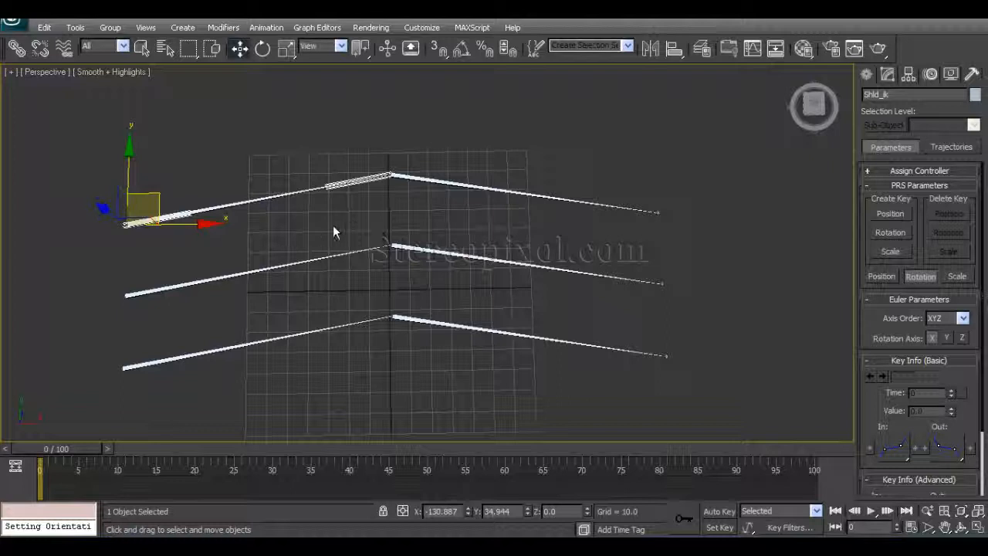
{"action": "mouse_move", "coordinate": [389, 259]}
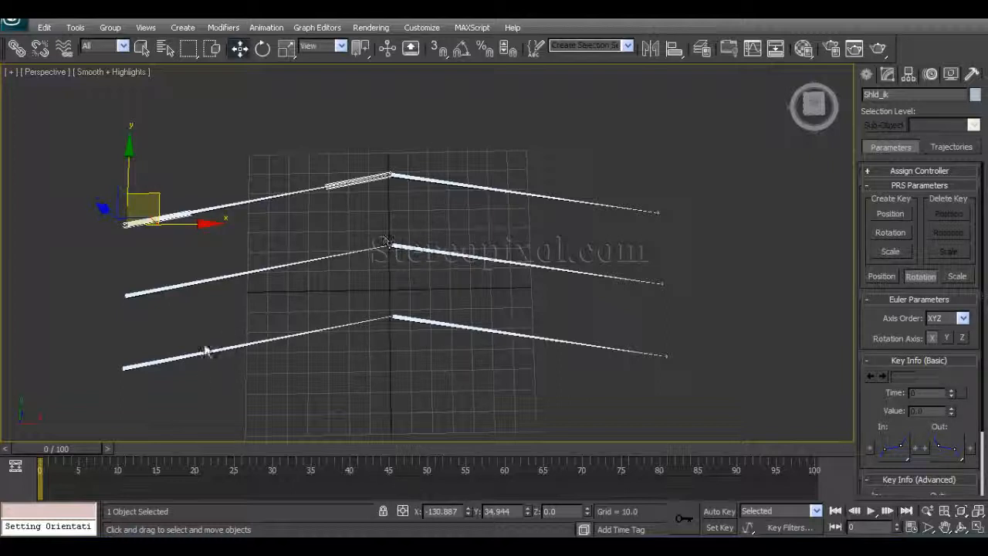
{"action": "left_click", "coordinate": [263, 47]}
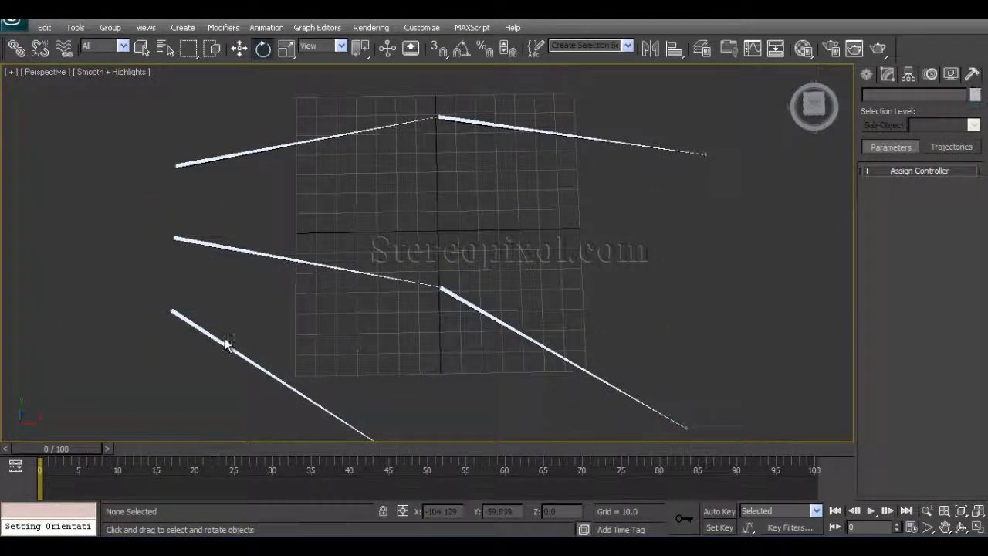
Step: Rotate Elb_fk to swing the FK forearm downward and check the chains follow
{"action": "left_click", "coordinate": [216, 347]}
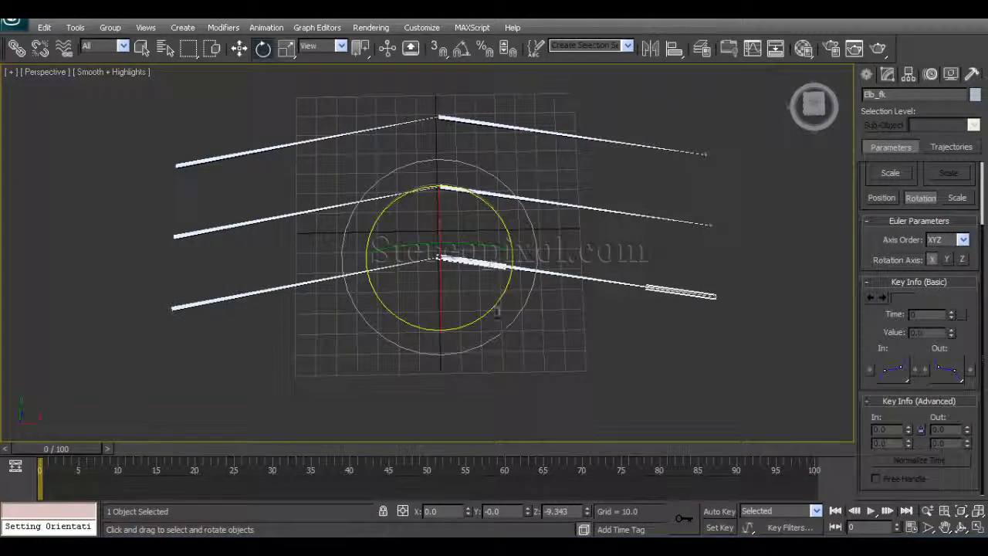
{"action": "left_click_drag", "start_coordinate": [463, 263], "coordinate": [471, 332]}
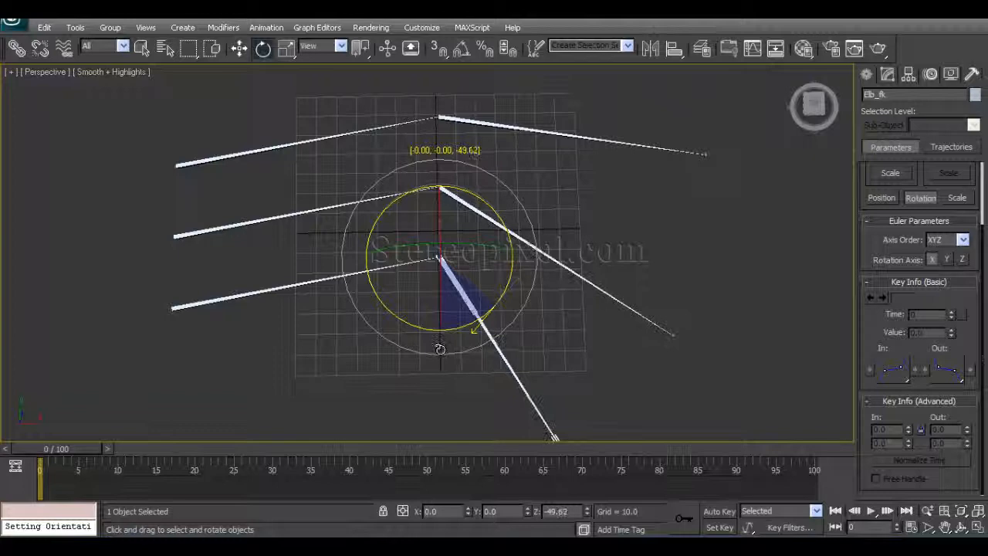
{"action": "left_click", "coordinate": [343, 325]}
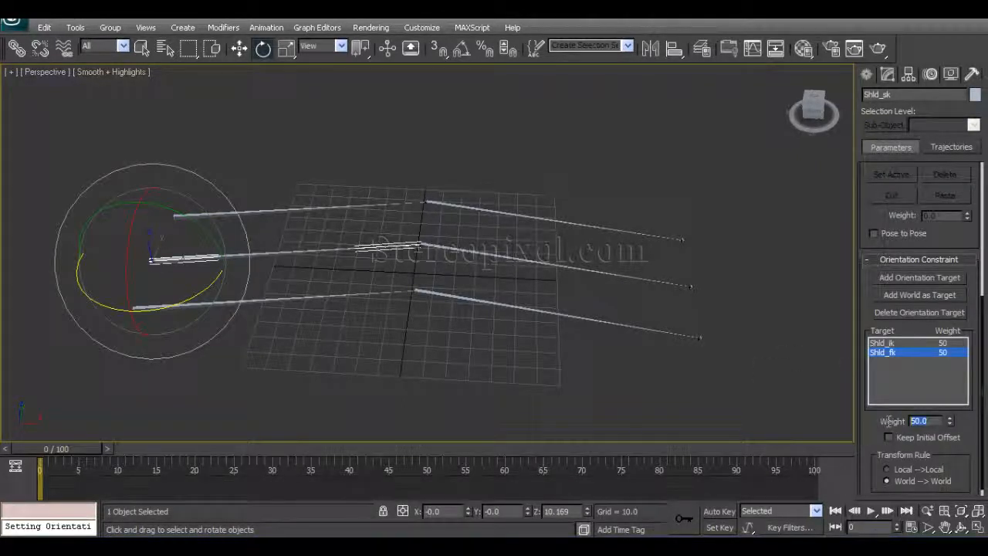
Step: Inspect the IK and FK target weights in the Orientation Constraint list, leaving the FK elbow at 0
{"action": "left_click", "coordinate": [892, 343]}
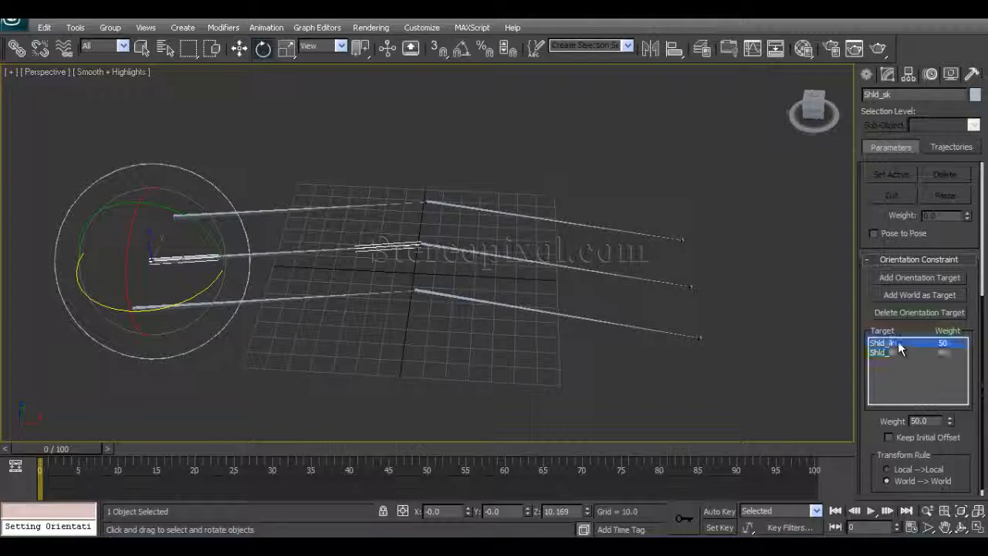
{"action": "left_click", "coordinate": [883, 352]}
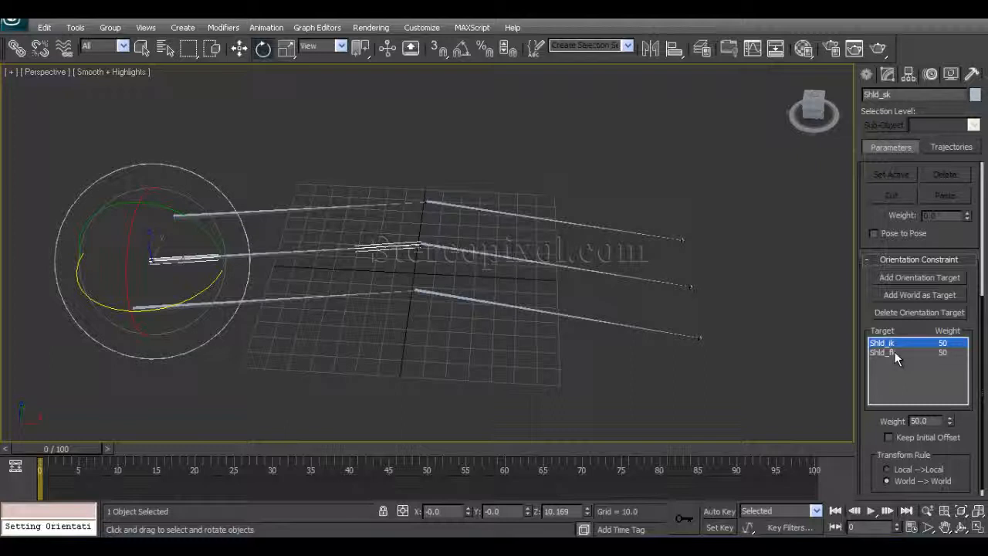
{"action": "left_click", "coordinate": [888, 352]}
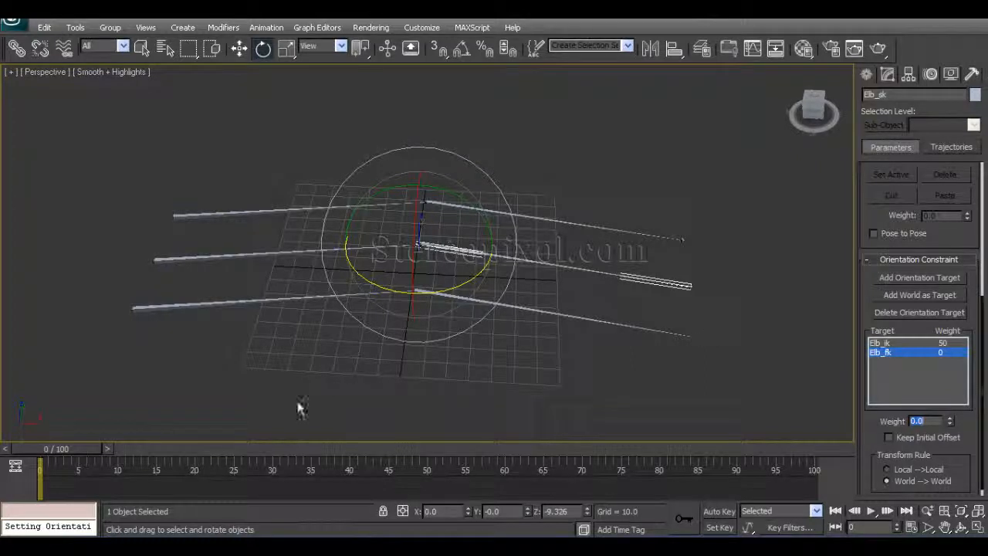
Step: Rotate Shld_fk downward to pose the FK arm
{"action": "left_click", "coordinate": [198, 327]}
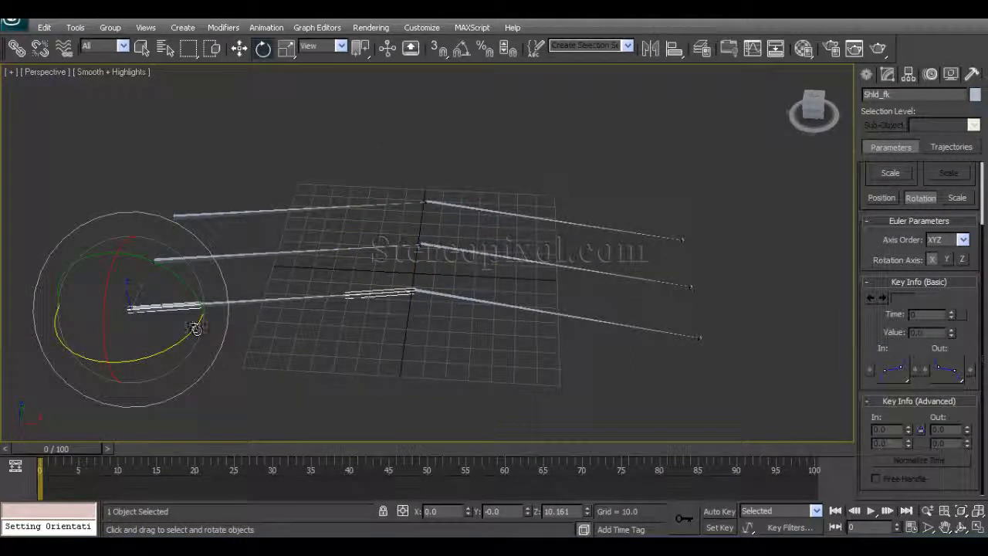
{"action": "left_click_drag", "start_coordinate": [198, 327], "coordinate": [188, 352]}
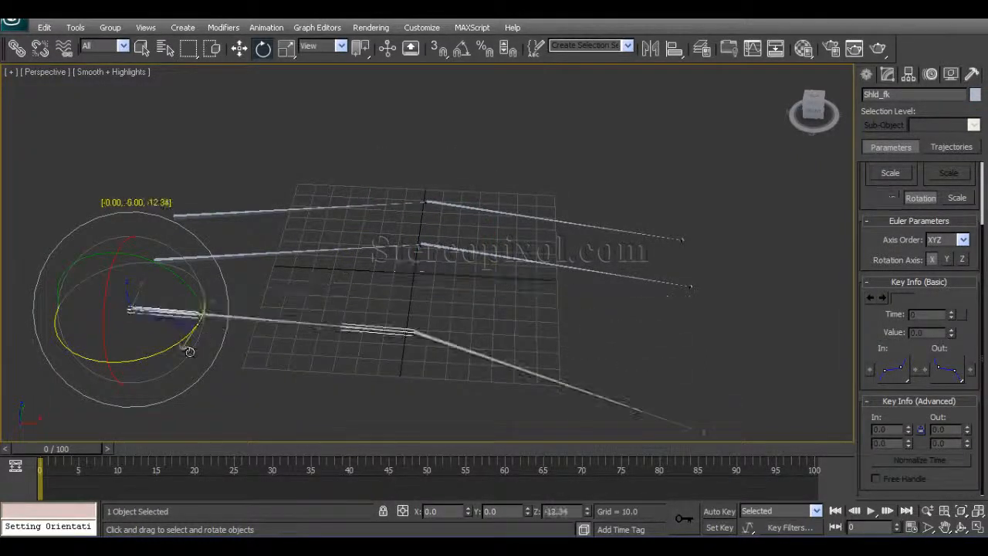
{"action": "left_click_drag", "start_coordinate": [188, 352], "coordinate": [179, 343]}
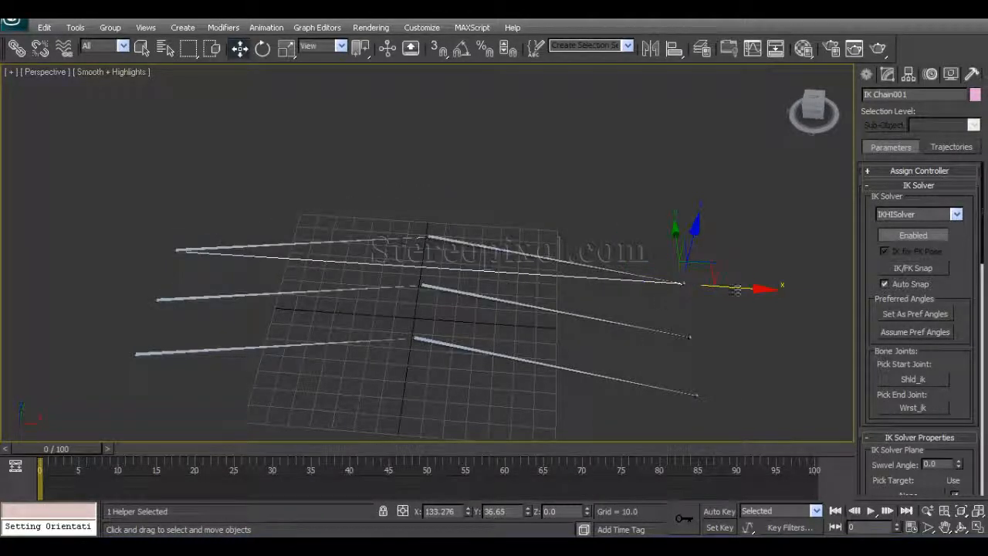
Step: Pull IK Chain001's goal inward so the IK arm bends
{"action": "left_click_drag", "start_coordinate": [738, 290], "coordinate": [633, 287]}
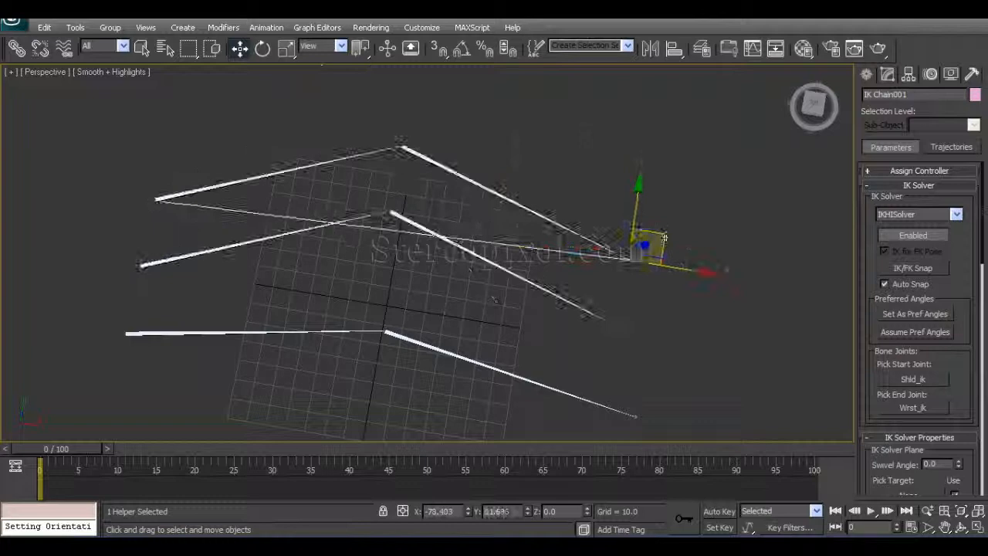
{"action": "left_click_drag", "start_coordinate": [640, 239], "coordinate": [532, 224]}
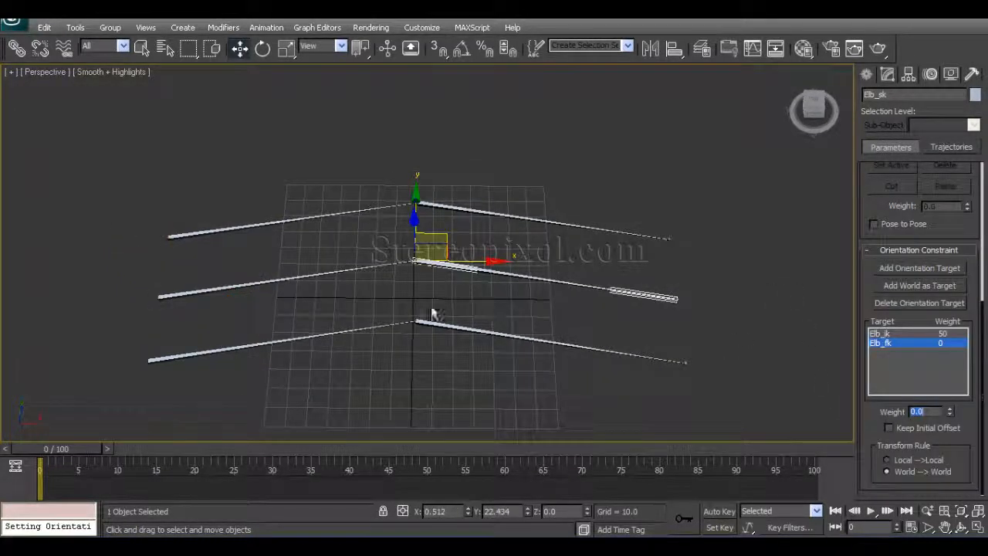
{"action": "left_click", "coordinate": [880, 333]}
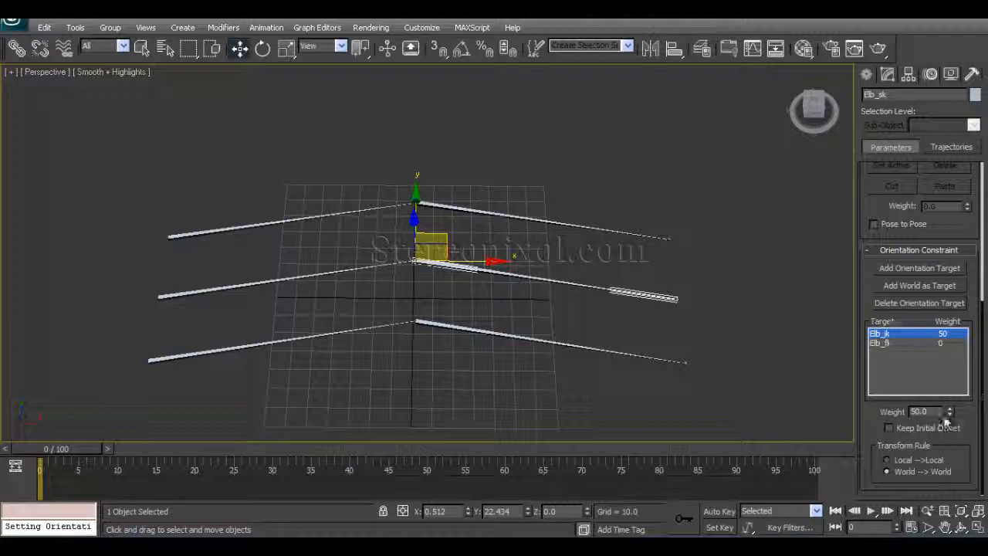
{"action": "left_click", "coordinate": [880, 343]}
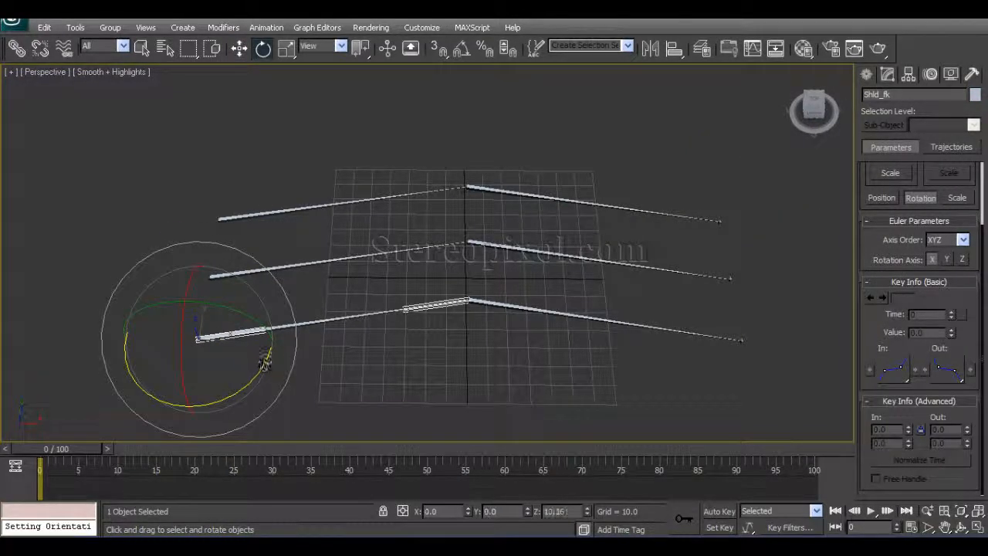
Step: Rotate Shld_fk to test, then set Shld_sk's Shld_ik weight to 0 and Shld_fk to 50
{"action": "left_click_drag", "start_coordinate": [262, 355], "coordinate": [278, 347]}
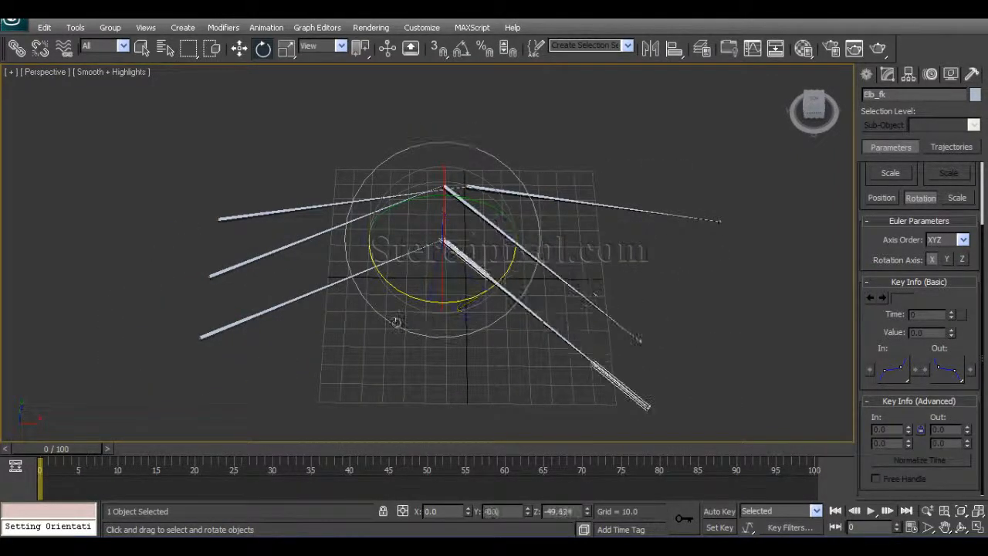
{"action": "left_click", "coordinate": [460, 315]}
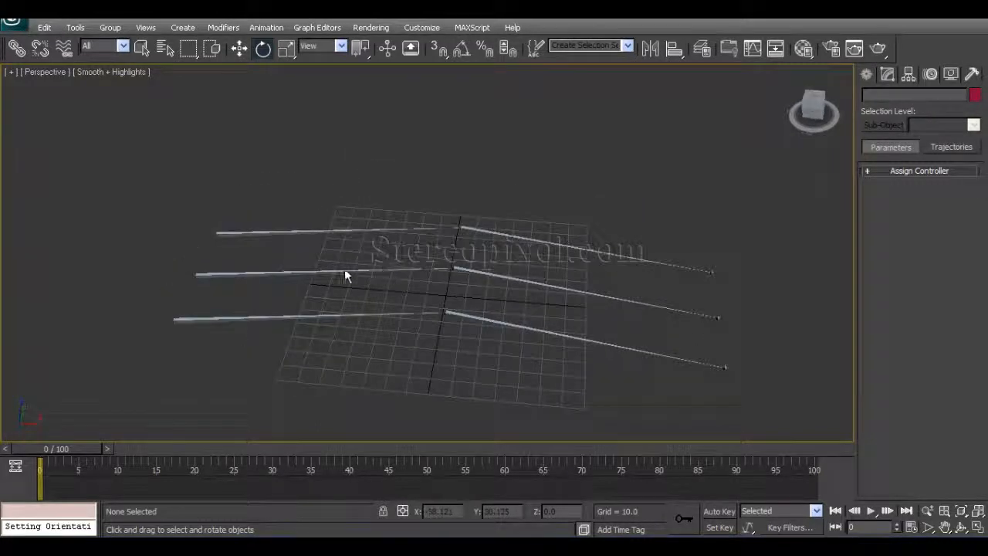
{"action": "left_click", "coordinate": [348, 271]}
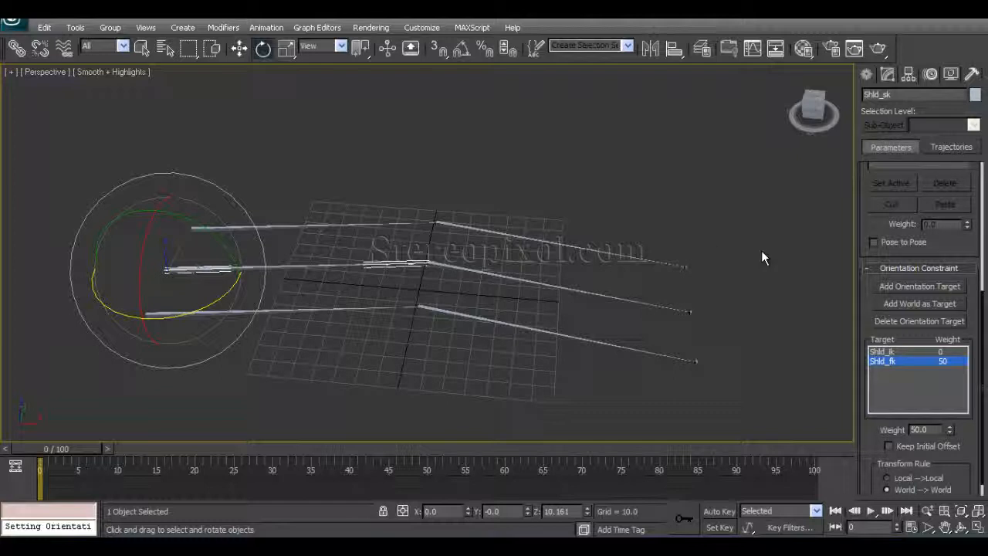
{"action": "left_click", "coordinate": [886, 74]}
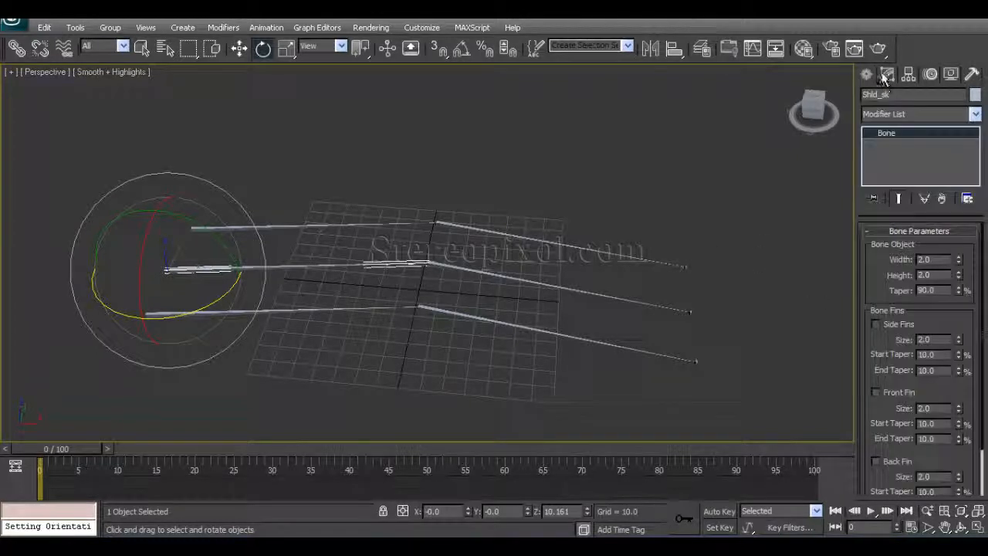
{"action": "left_click", "coordinate": [748, 278]}
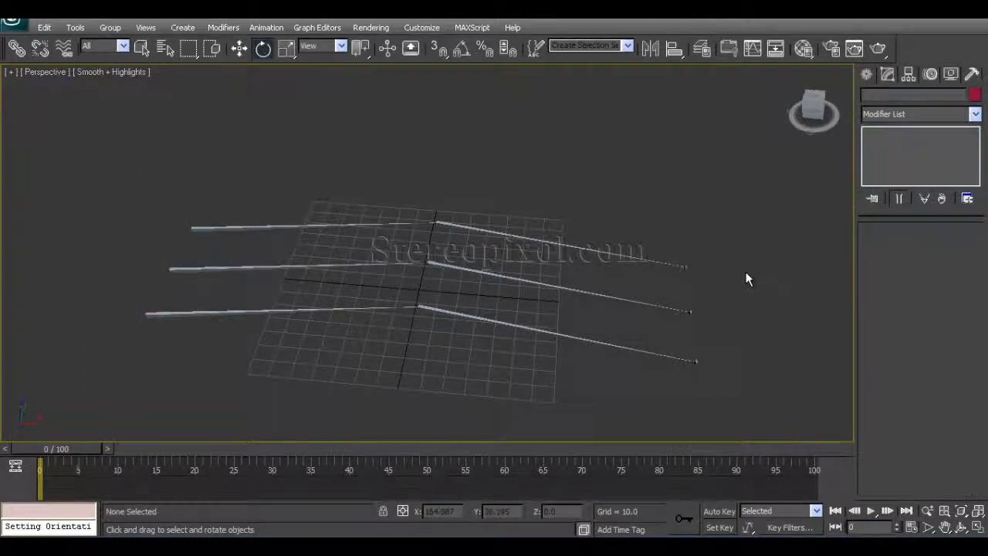